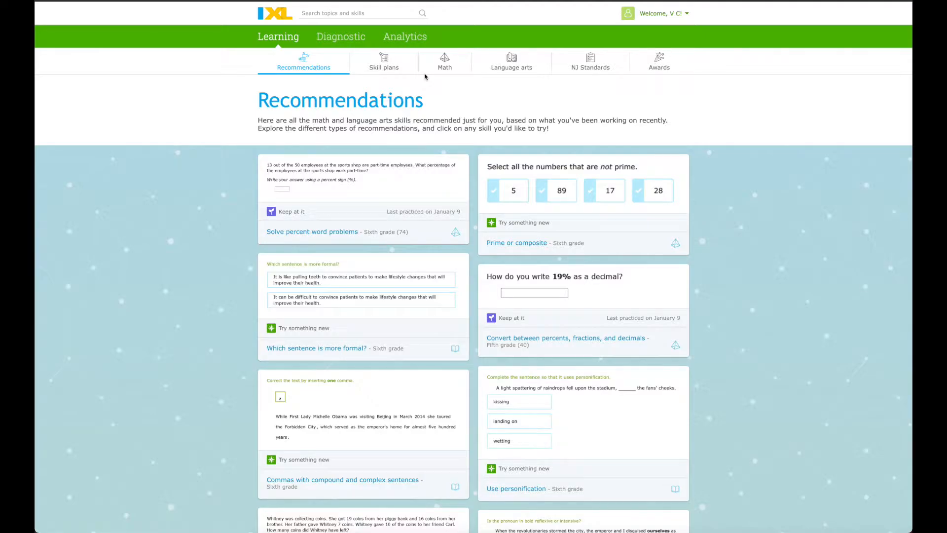
mouse_move(326, 71)
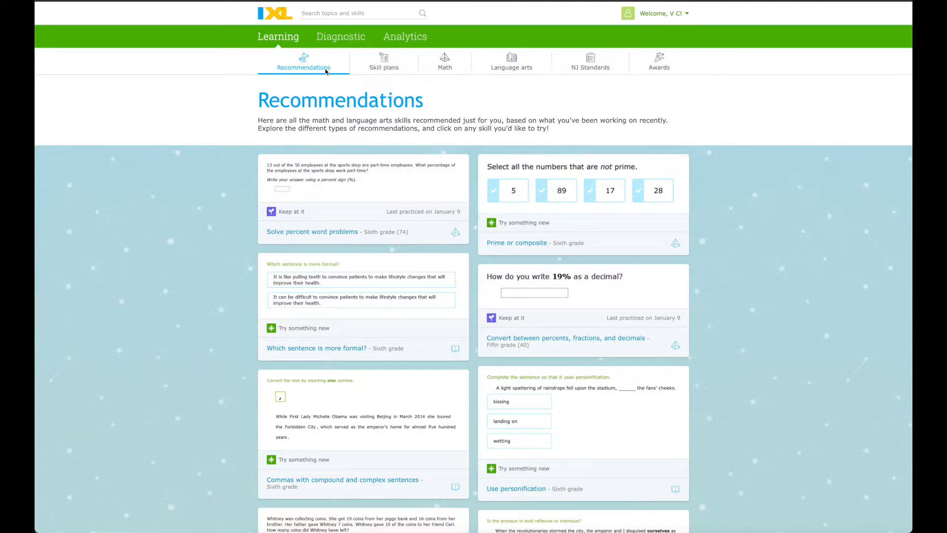
mouse_move(340, 40)
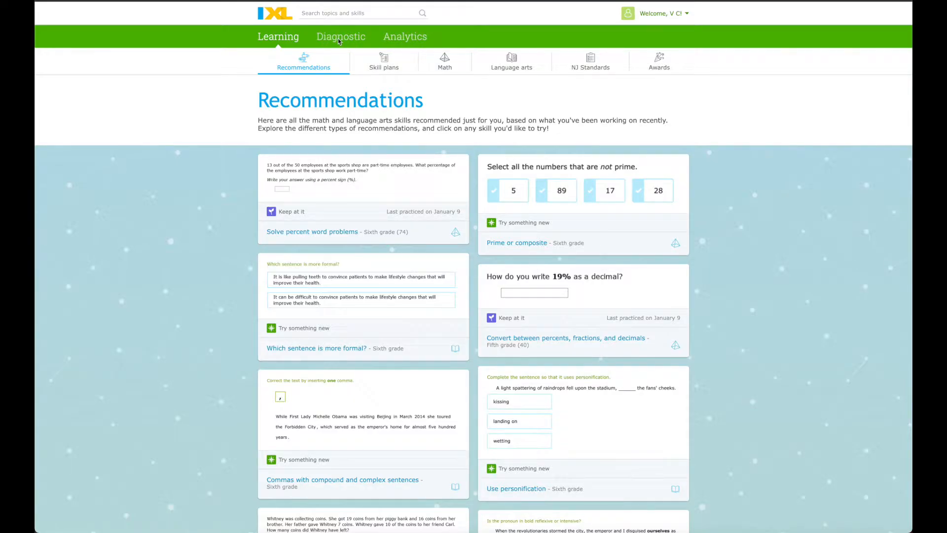
mouse_move(410, 74)
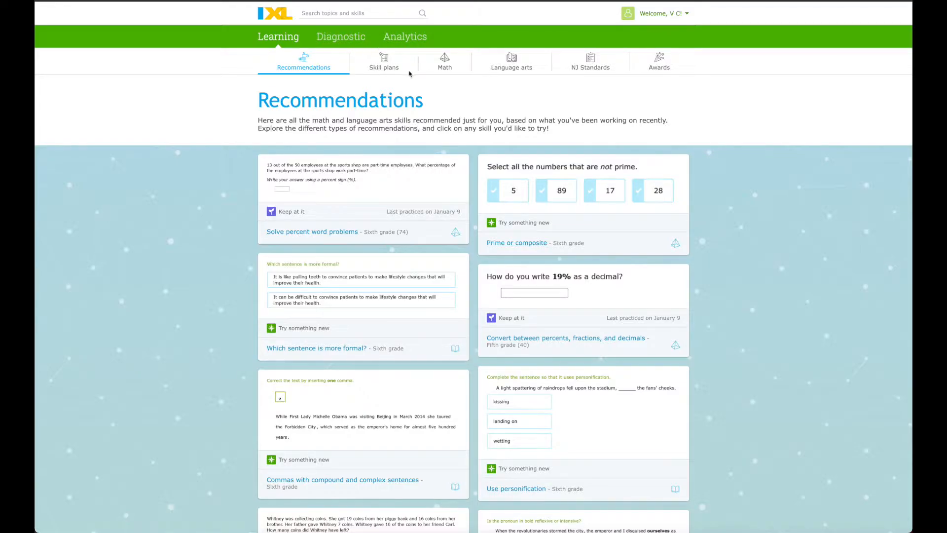
mouse_move(351, 96)
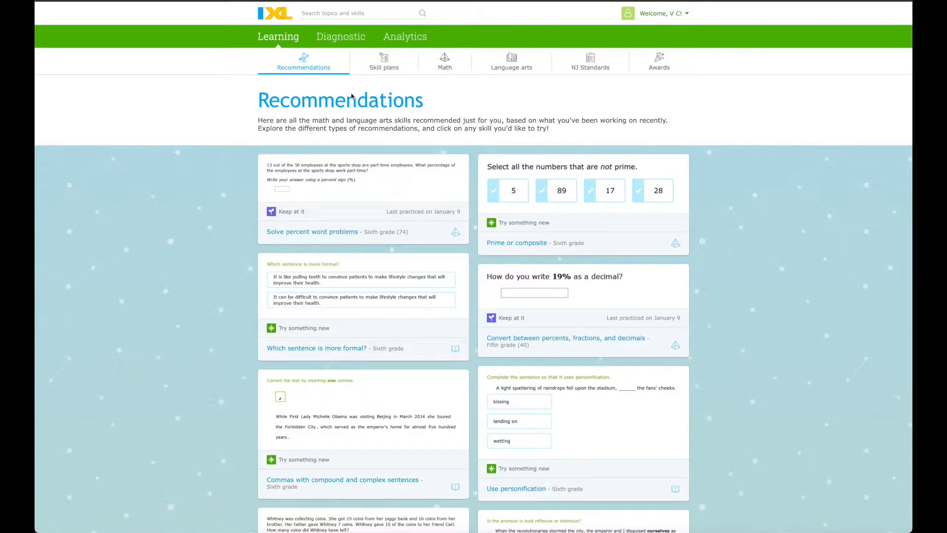
mouse_move(334, 88)
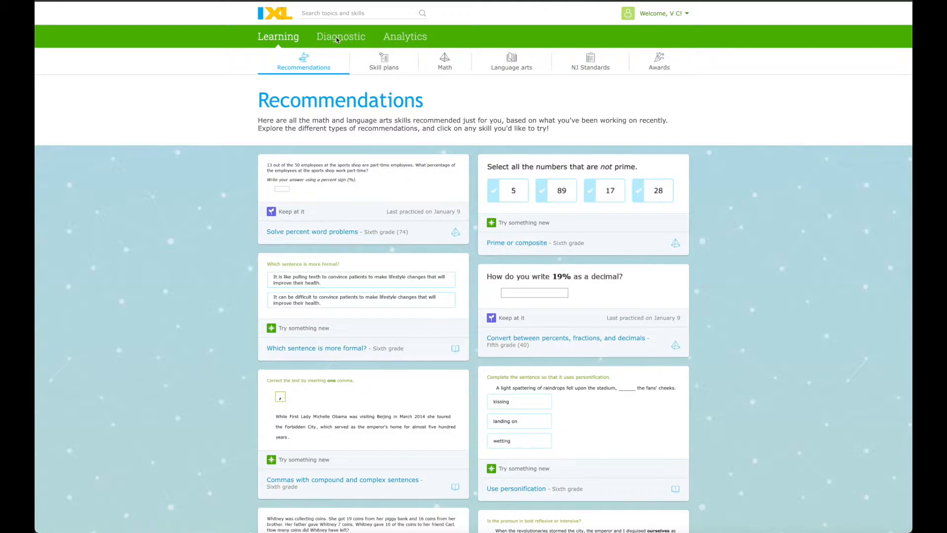
Go to the Diagnostic section offering the two starter math questions.
scroll(up, 3)
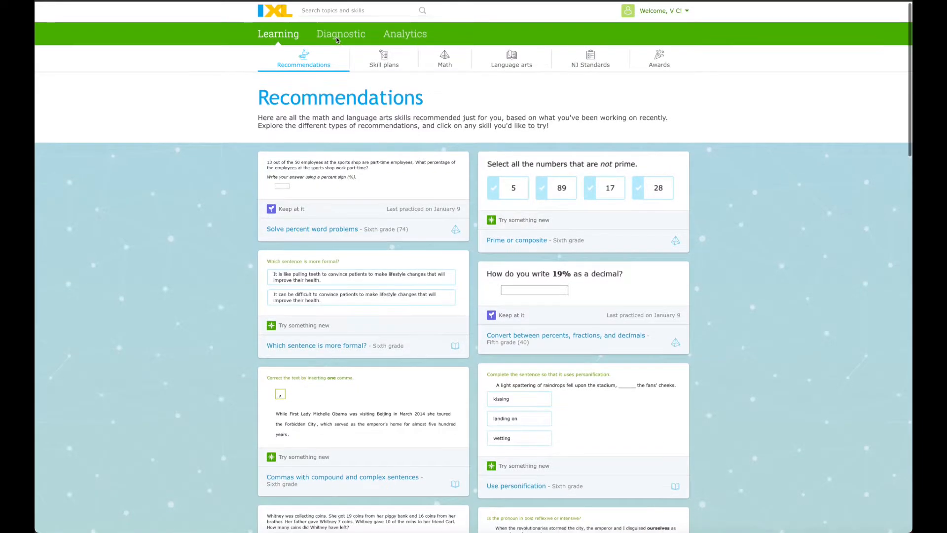
click(340, 33)
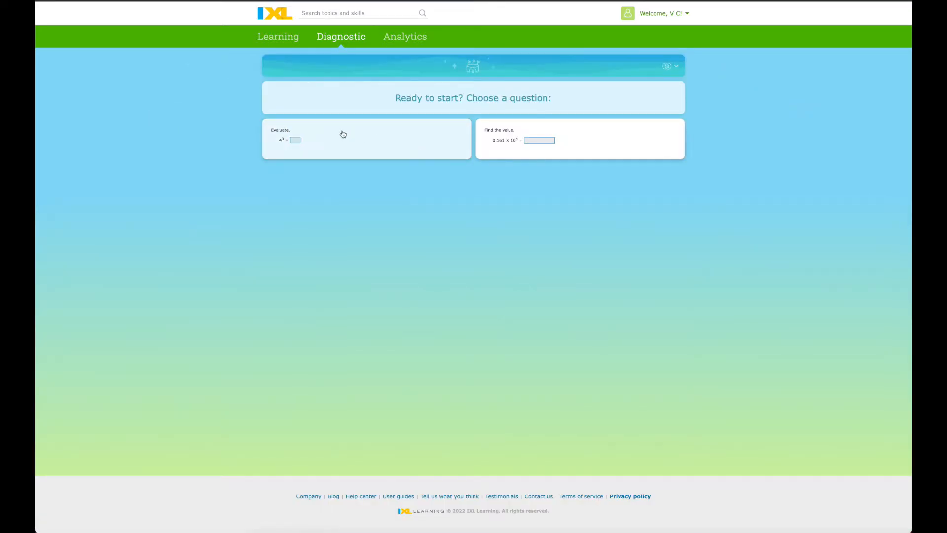
mouse_move(391, 161)
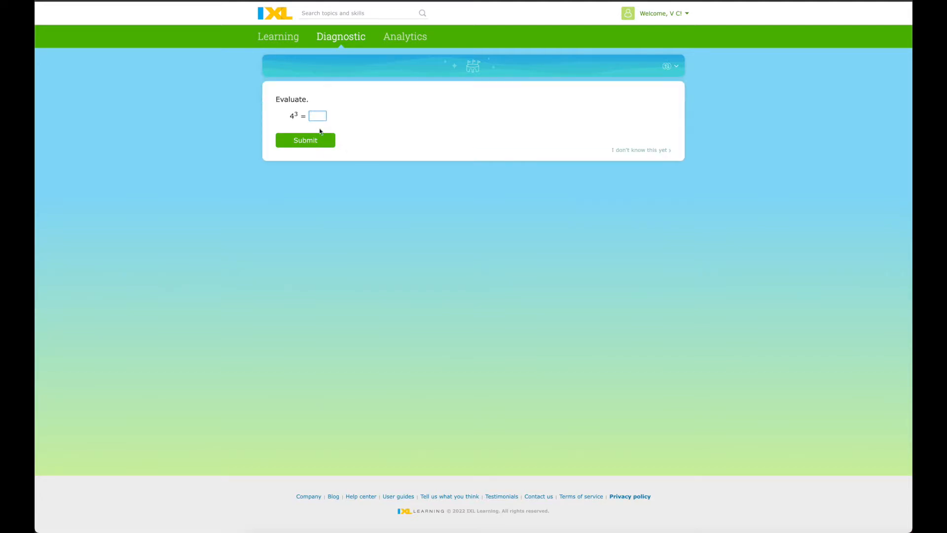
Submit answers to the exponent, decimal division, x ≥ 8 graph, cube volume and table/graph questions.
click(305, 140)
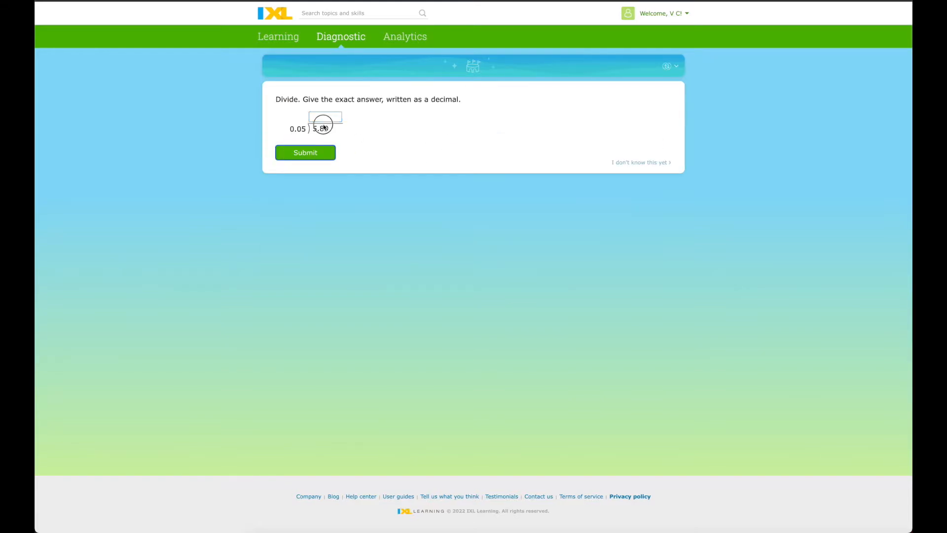
click(305, 152)
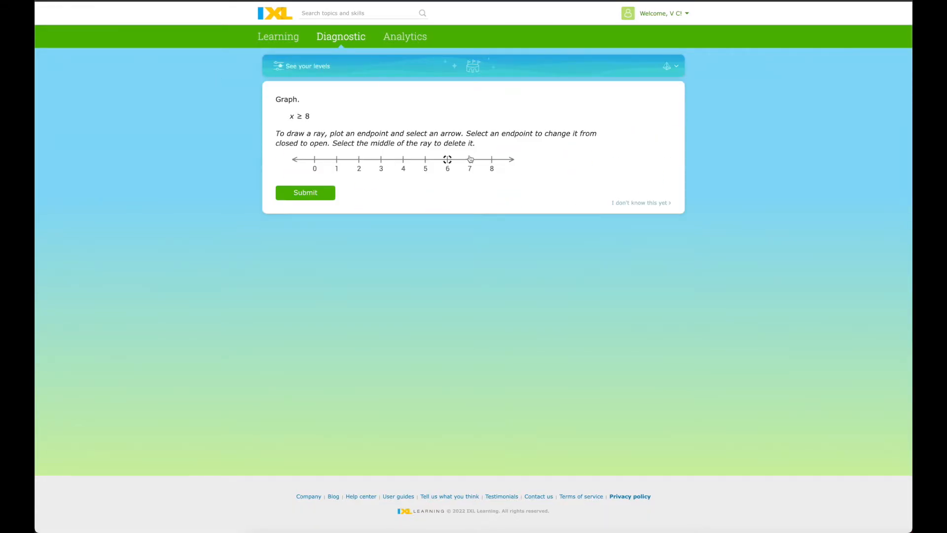
click(305, 192)
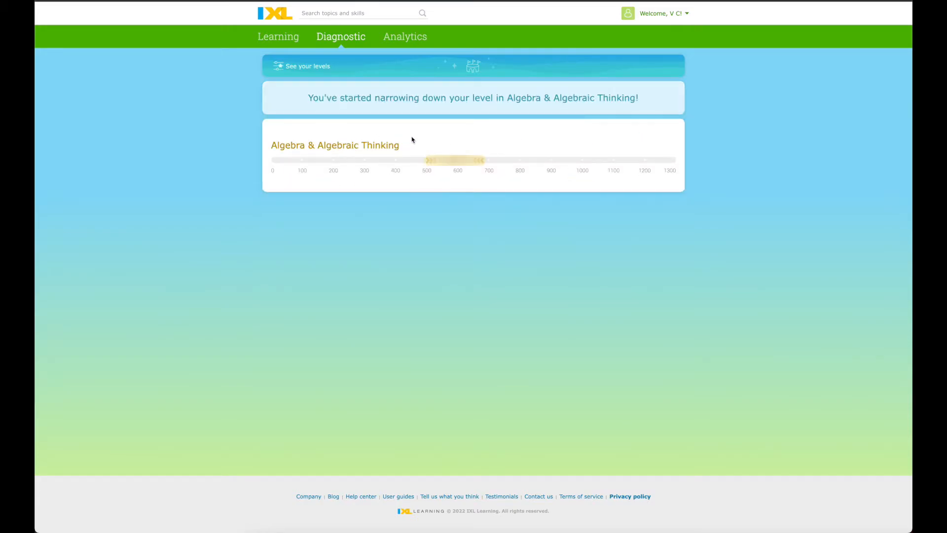
mouse_move(408, 156)
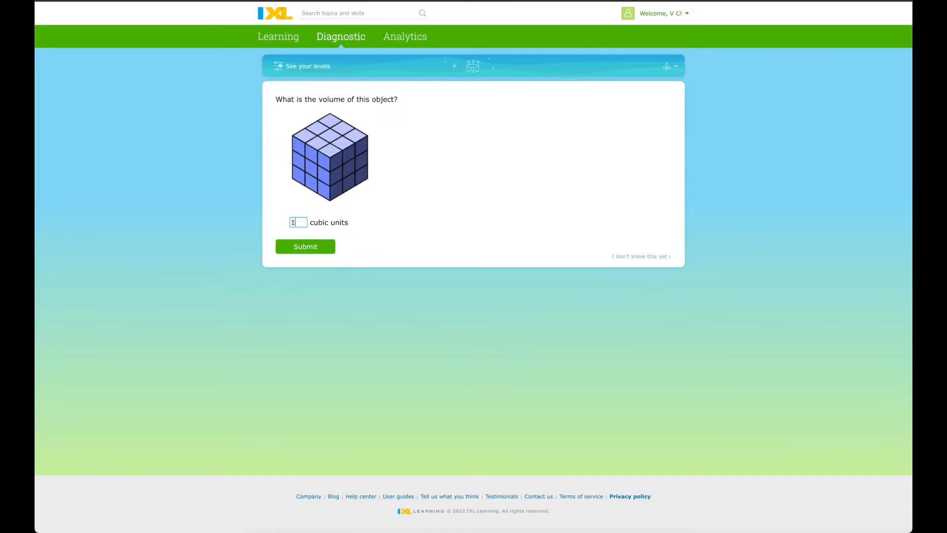
click(304, 246)
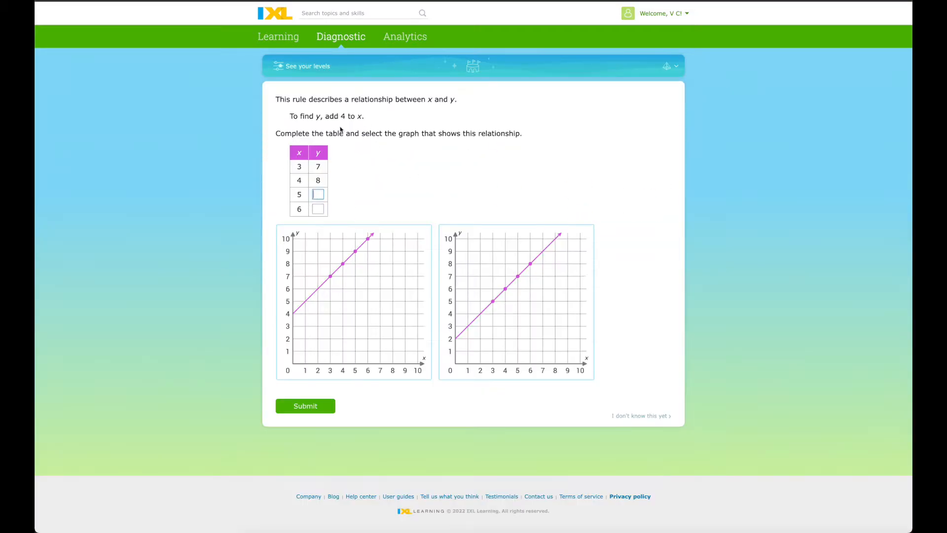
click(305, 405)
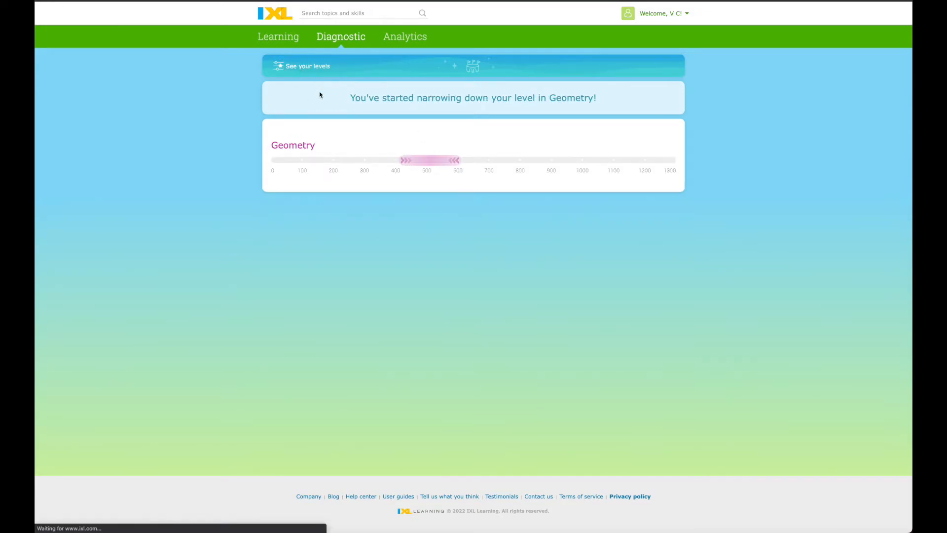
View the diagnostic levels overview with Math strand score ranges.
click(307, 66)
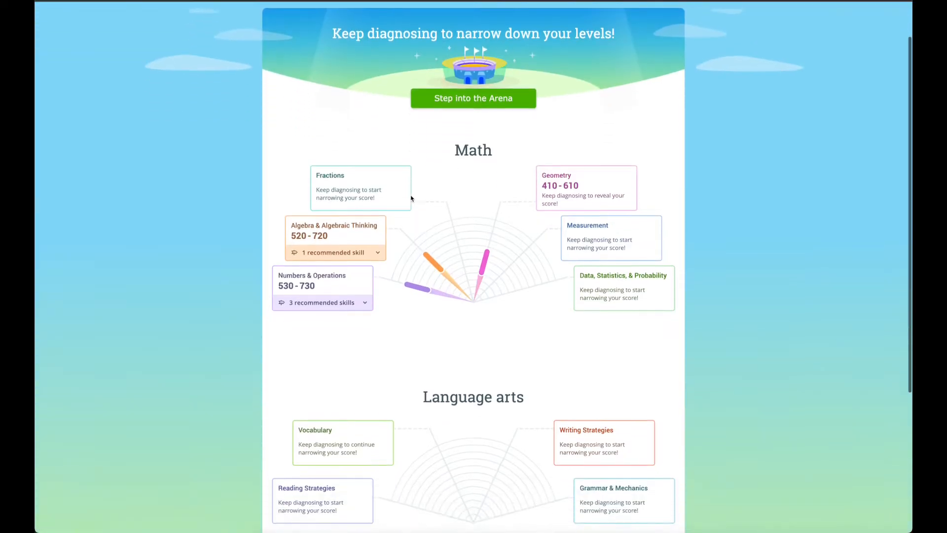
scroll(down, 3)
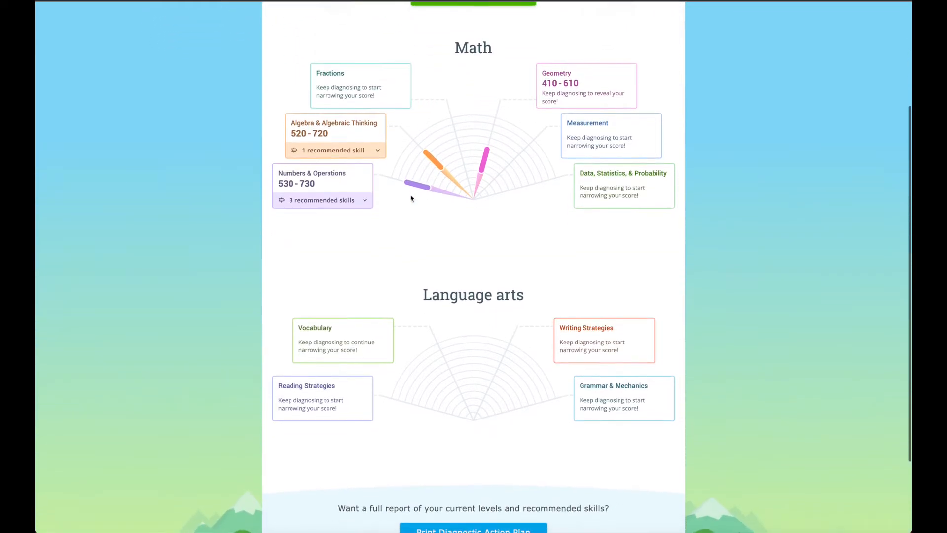
scroll(up, 3)
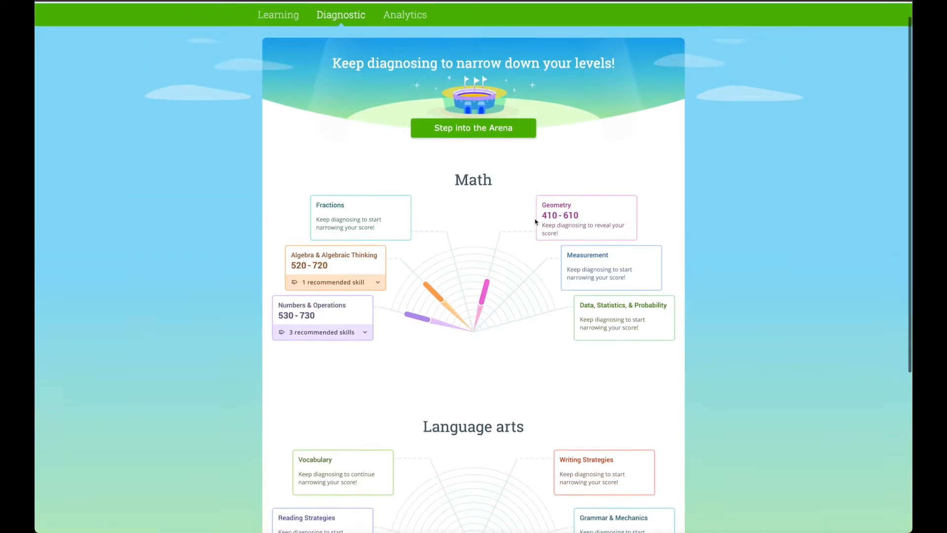
scroll(up, 3)
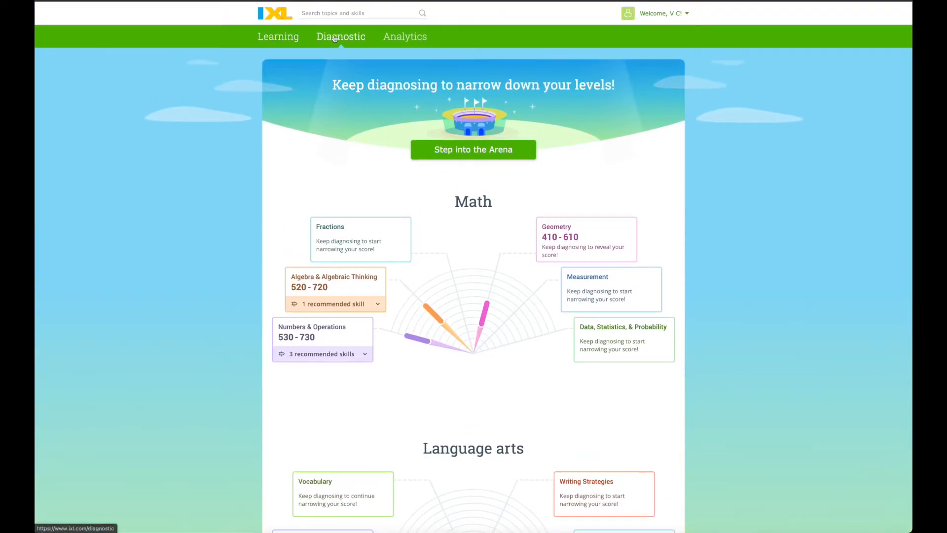
mouse_move(340, 48)
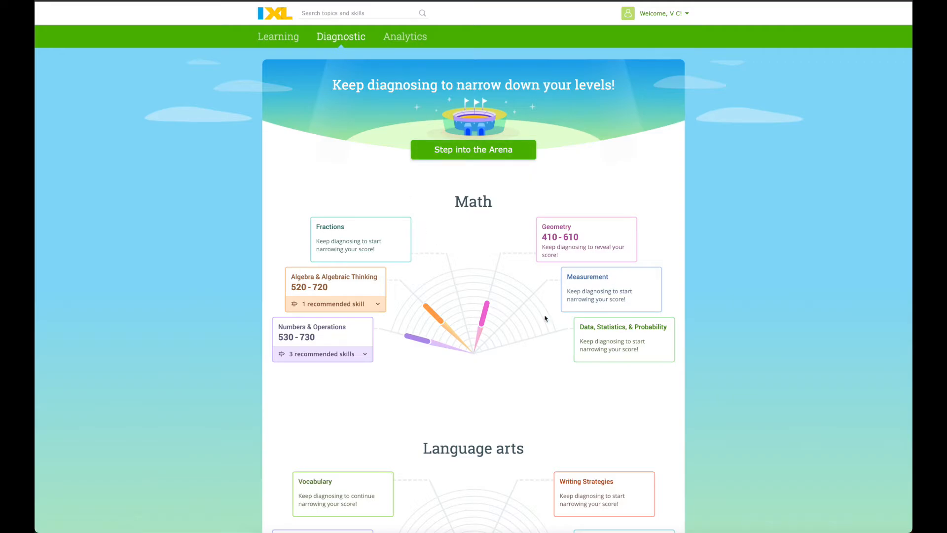
mouse_move(321, 354)
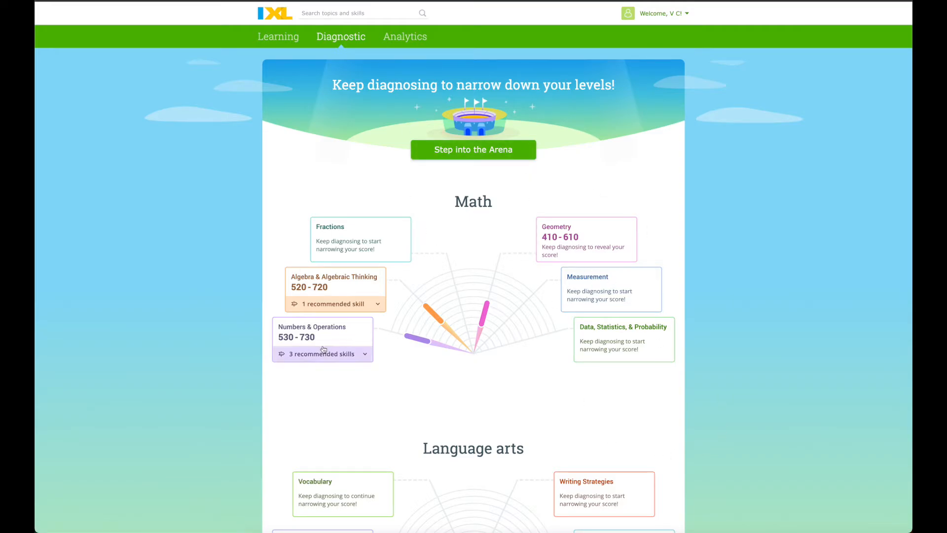
click(322, 353)
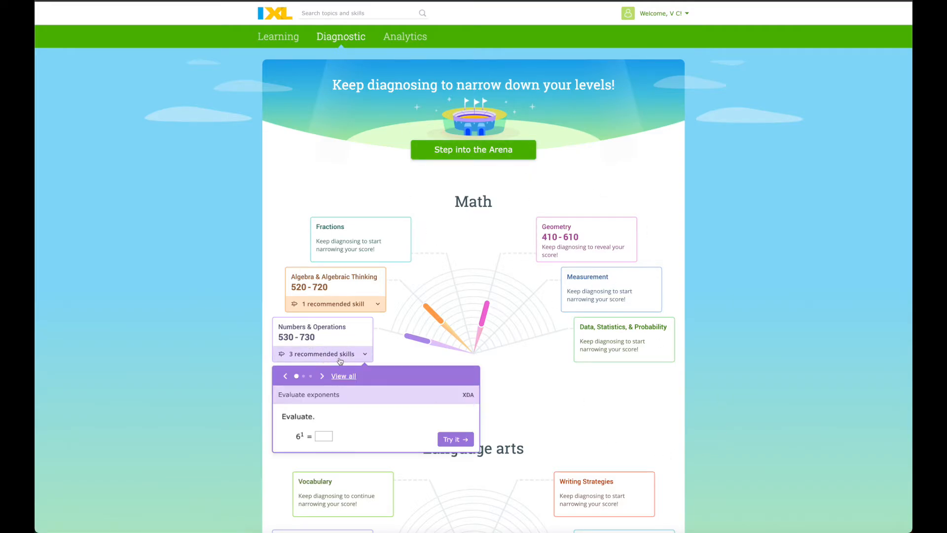
click(335, 303)
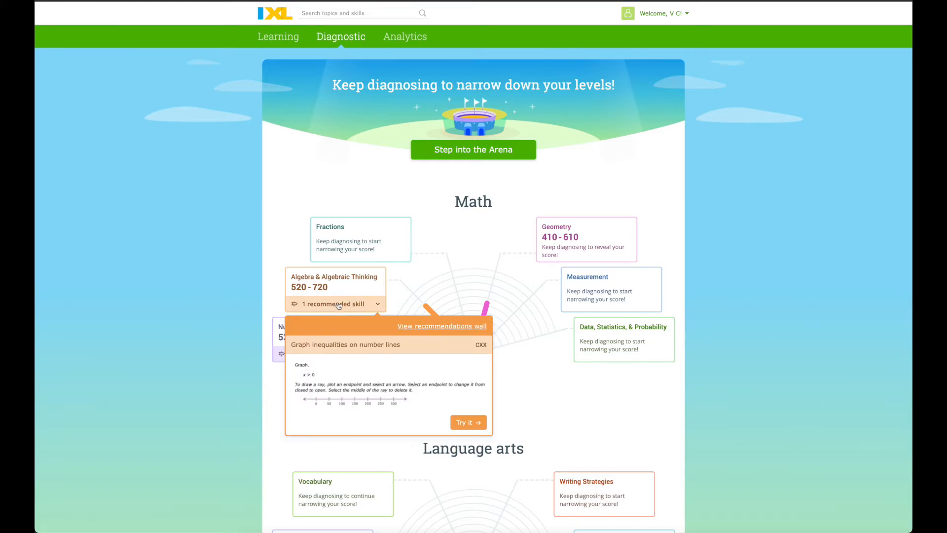
click(359, 265)
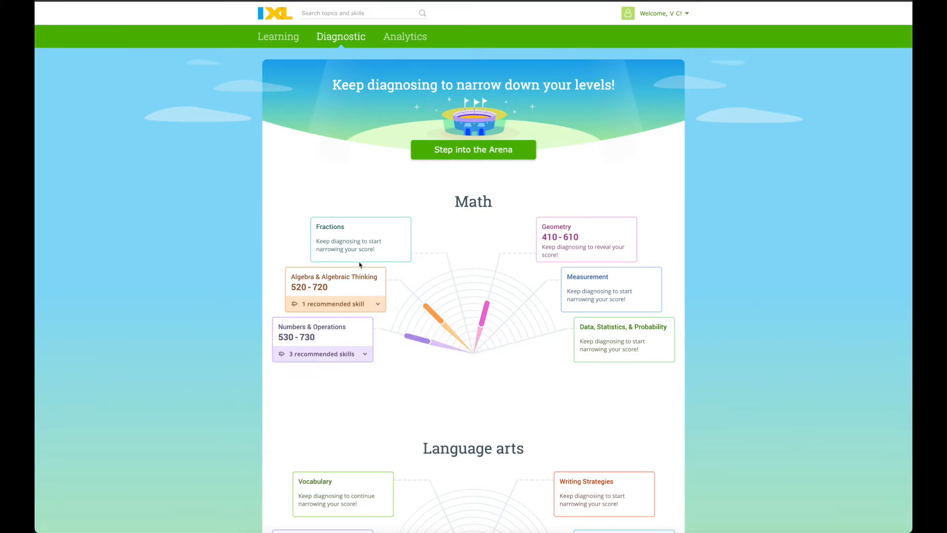
mouse_move(613, 281)
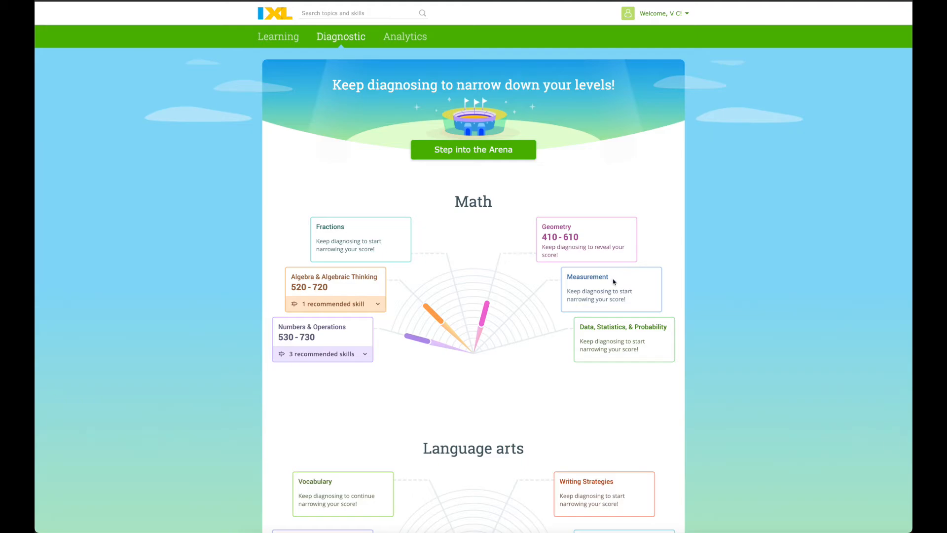
mouse_move(624, 347)
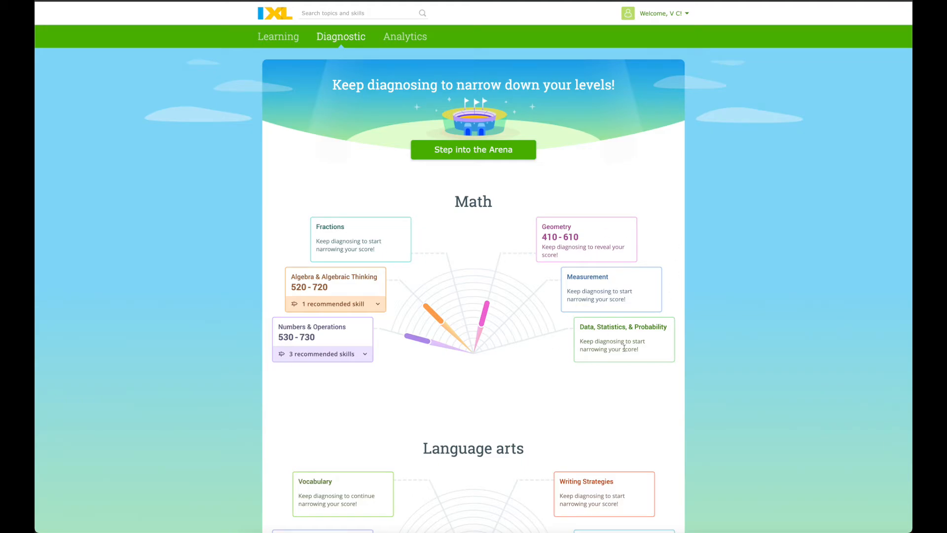
mouse_move(606, 327)
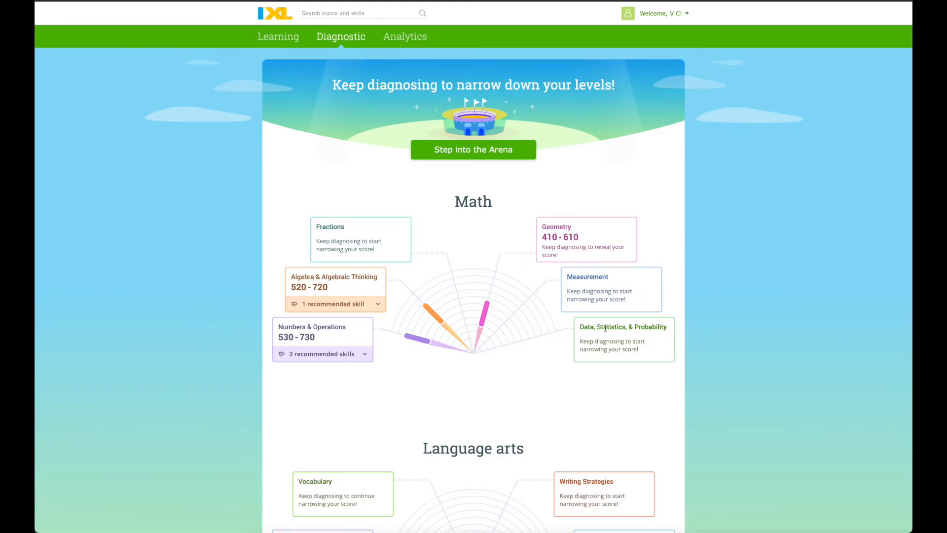
mouse_move(467, 267)
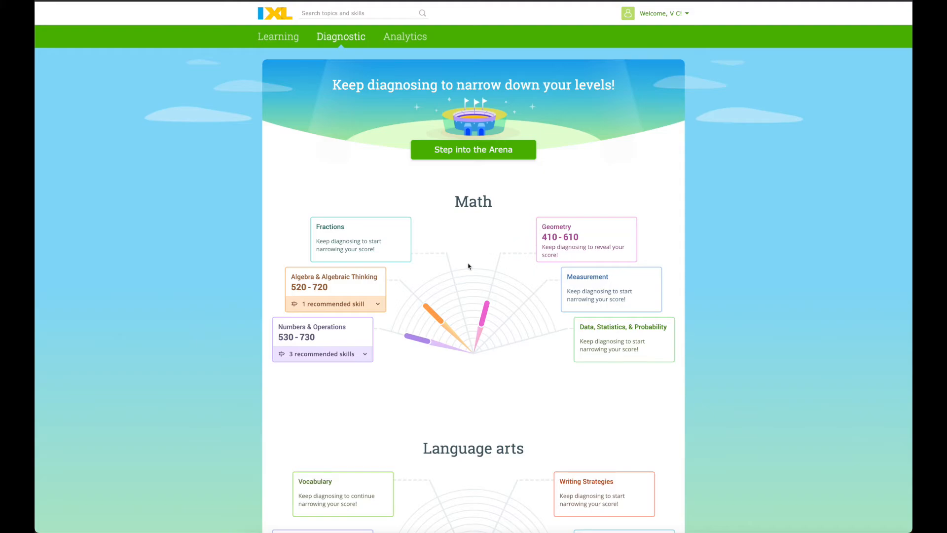
mouse_move(363, 278)
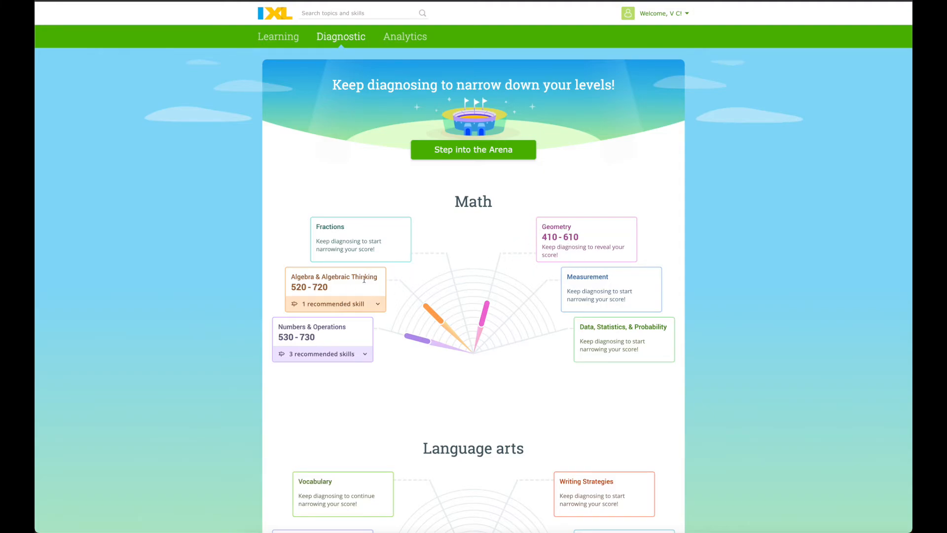
mouse_move(424, 327)
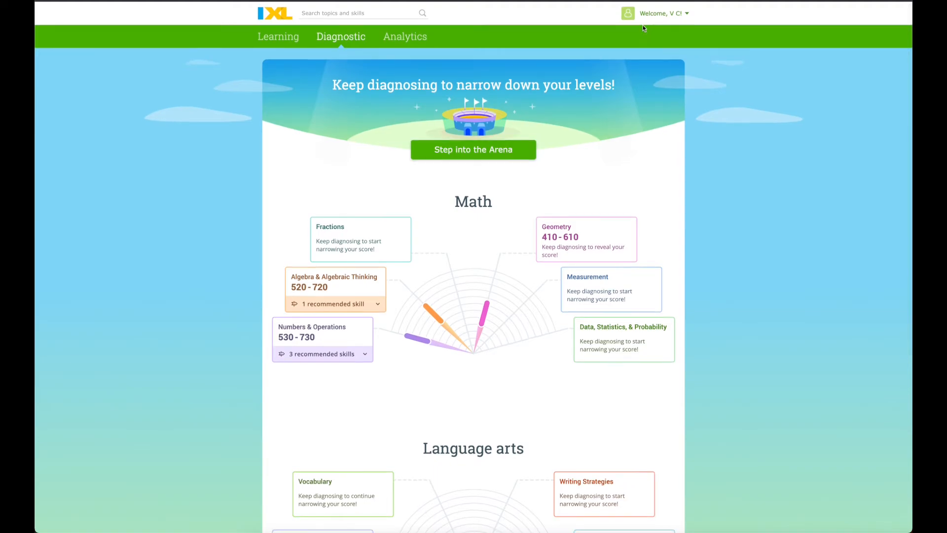
mouse_move(619, 24)
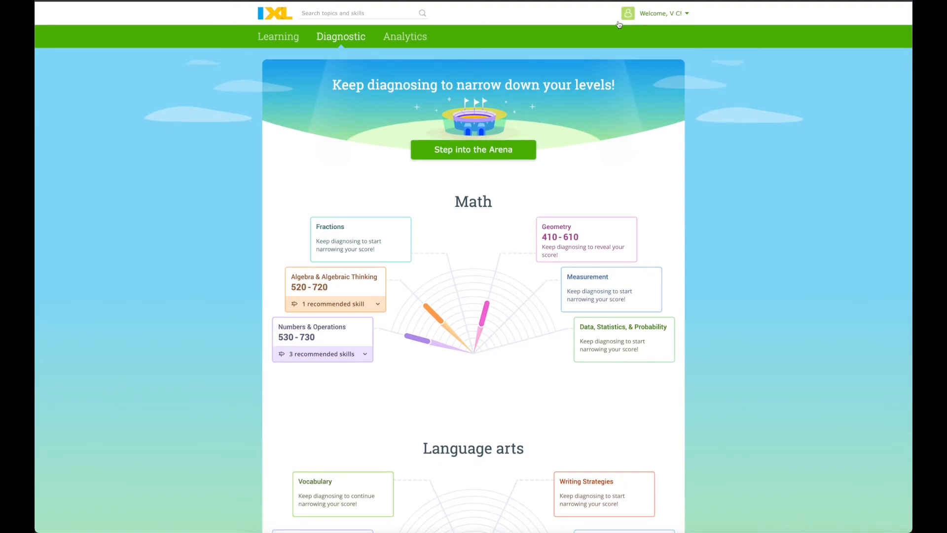